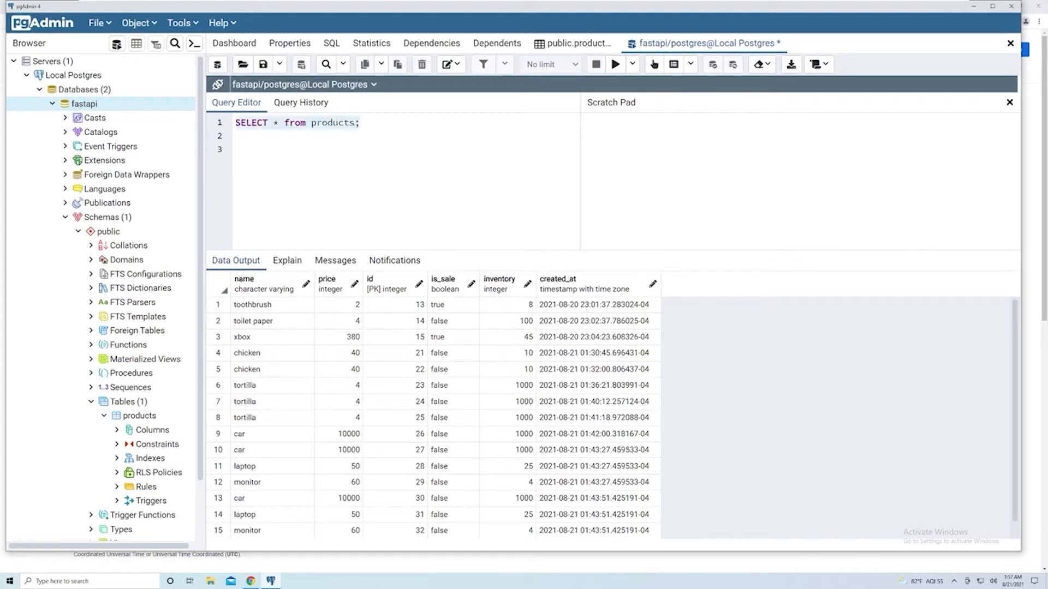
- Start an UPDATE on products with the condition WHERE id = 25, checking the tortilla row first
{"action": "type", "text": "UPDATE"}
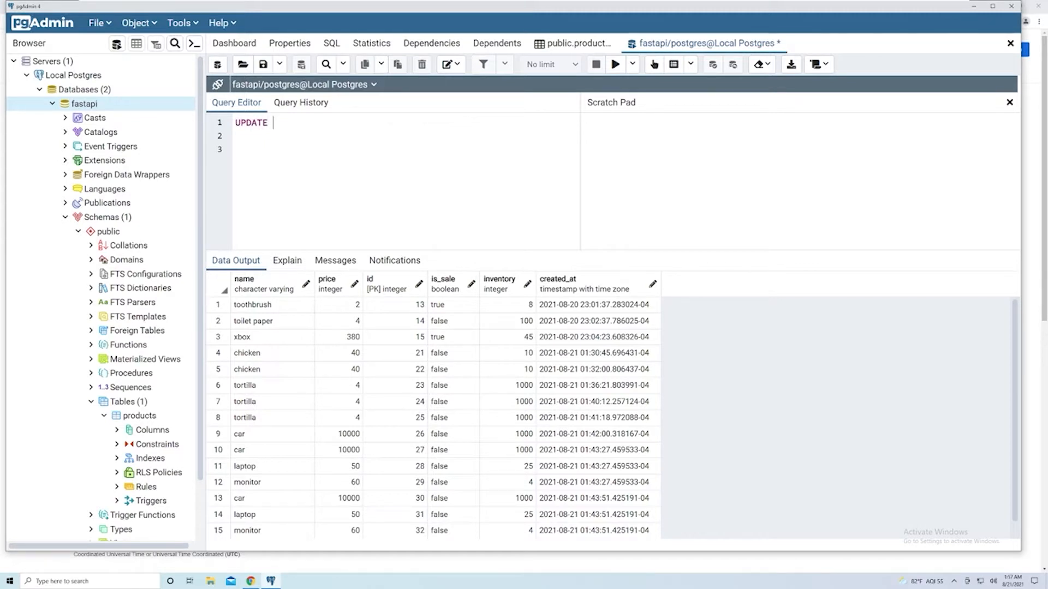
{"action": "type", "text": "products"}
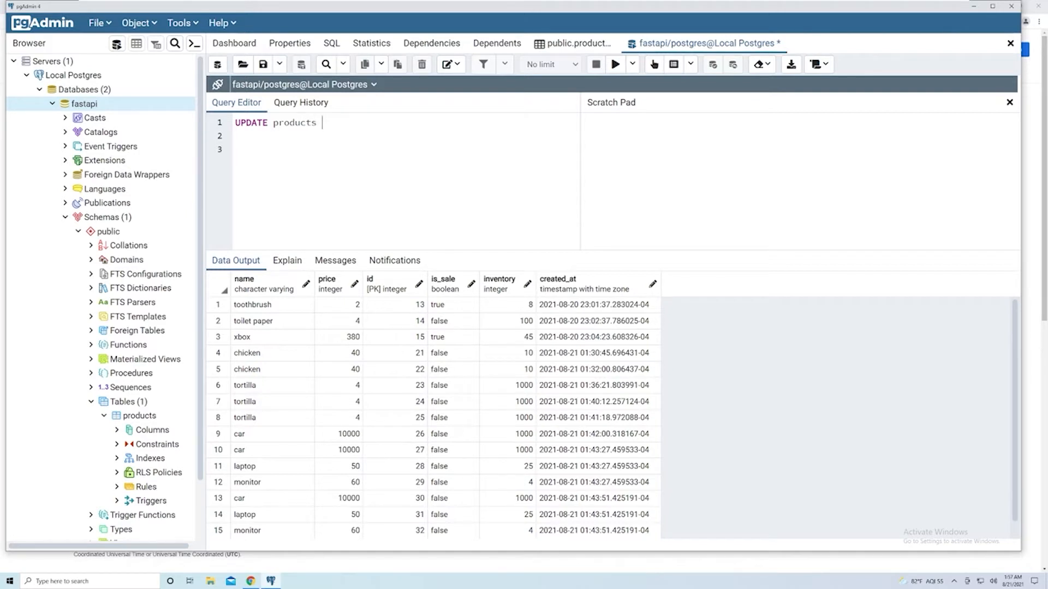
{"action": "type", "text": "WHERE"}
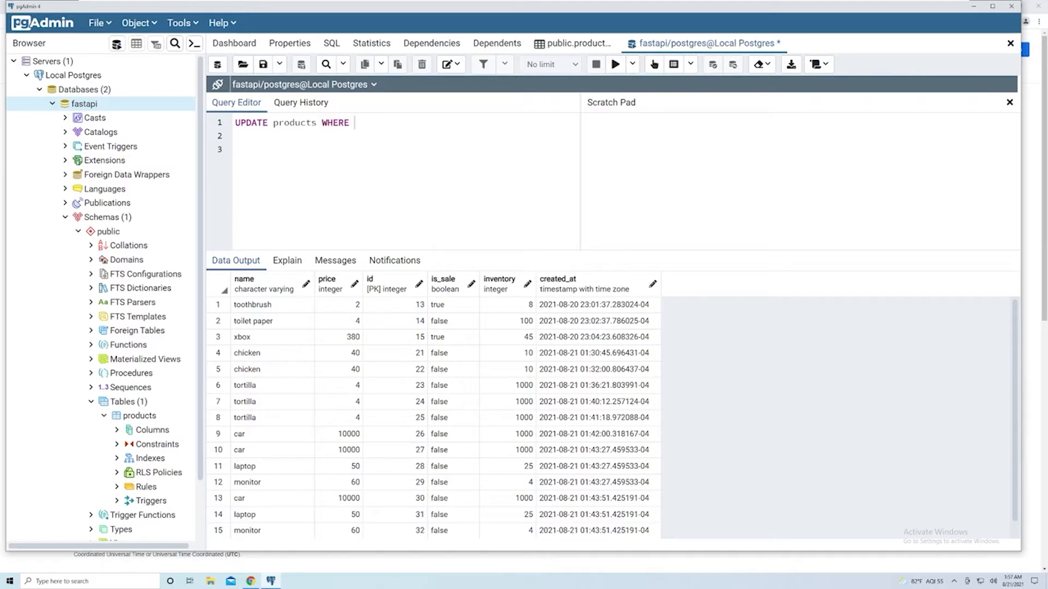
{"action": "type", "text": "i"}
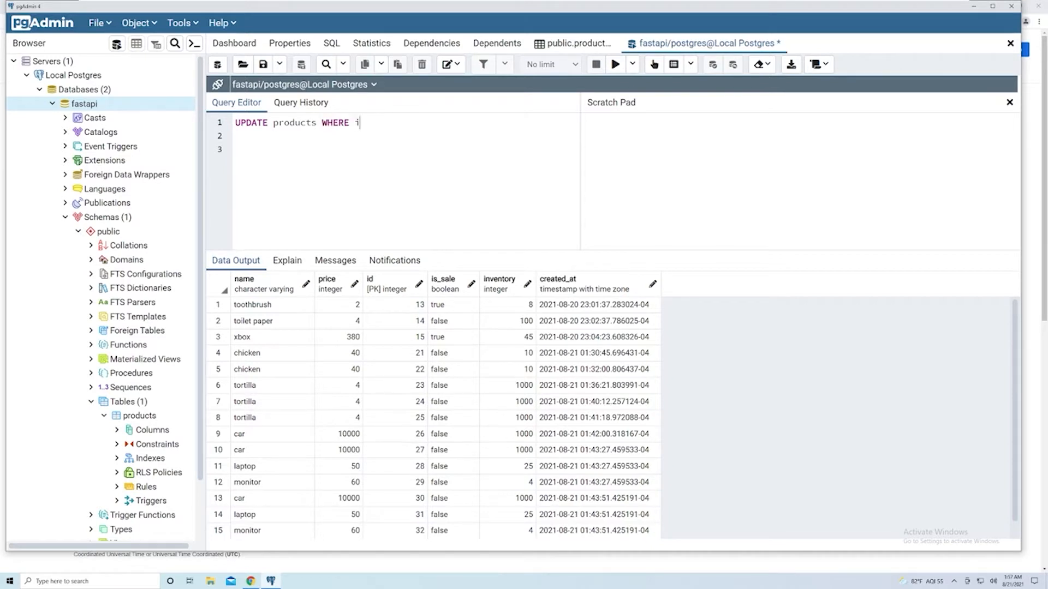
{"action": "type", "text": "d ="}
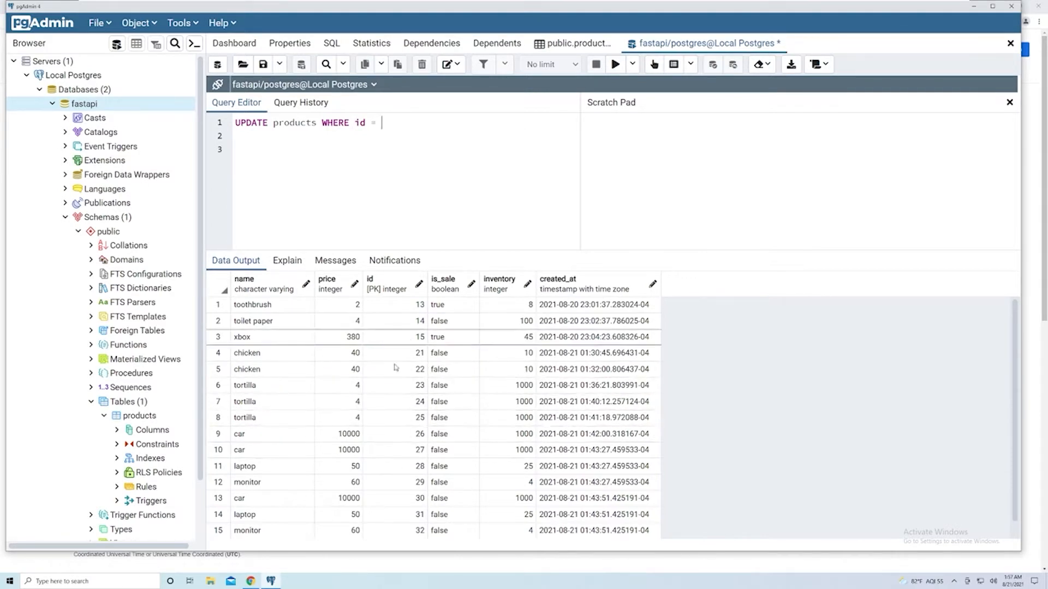
{"action": "mouse_move", "coordinate": [316, 420]}
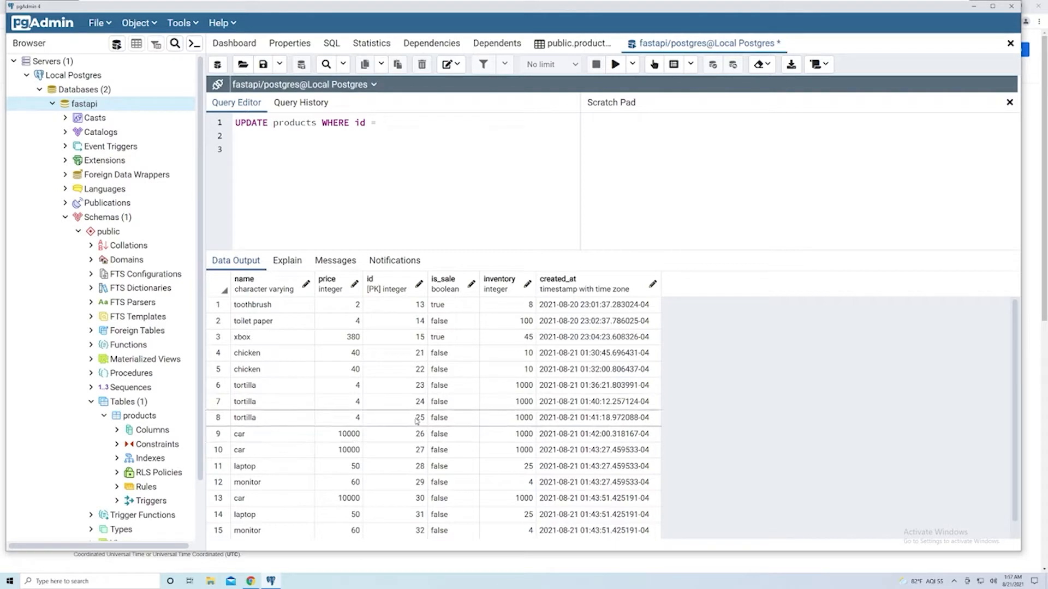
{"action": "left_click", "coordinate": [419, 418]}
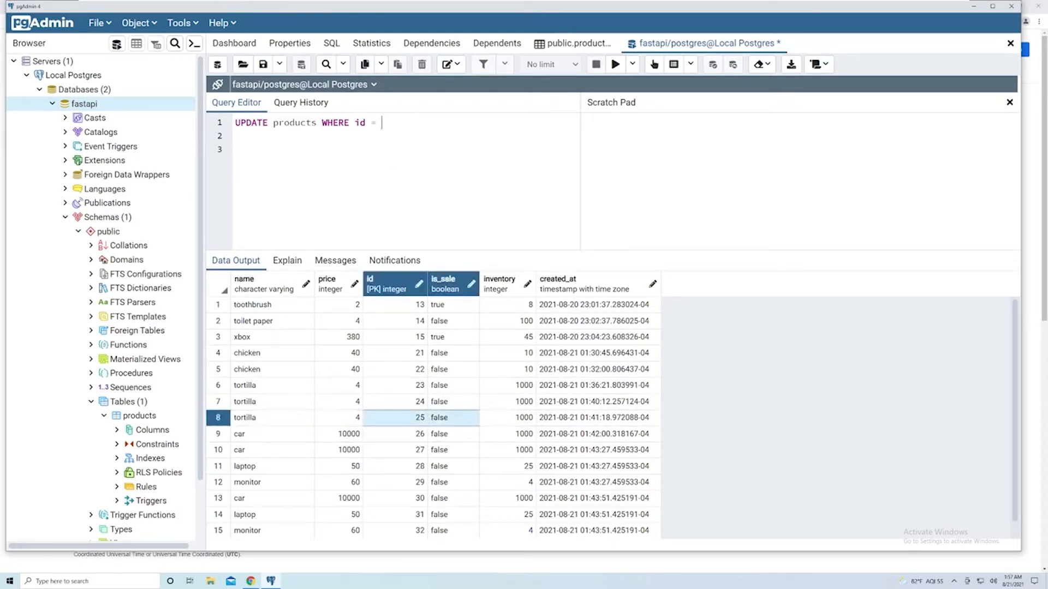
{"action": "type", "text": "25"}
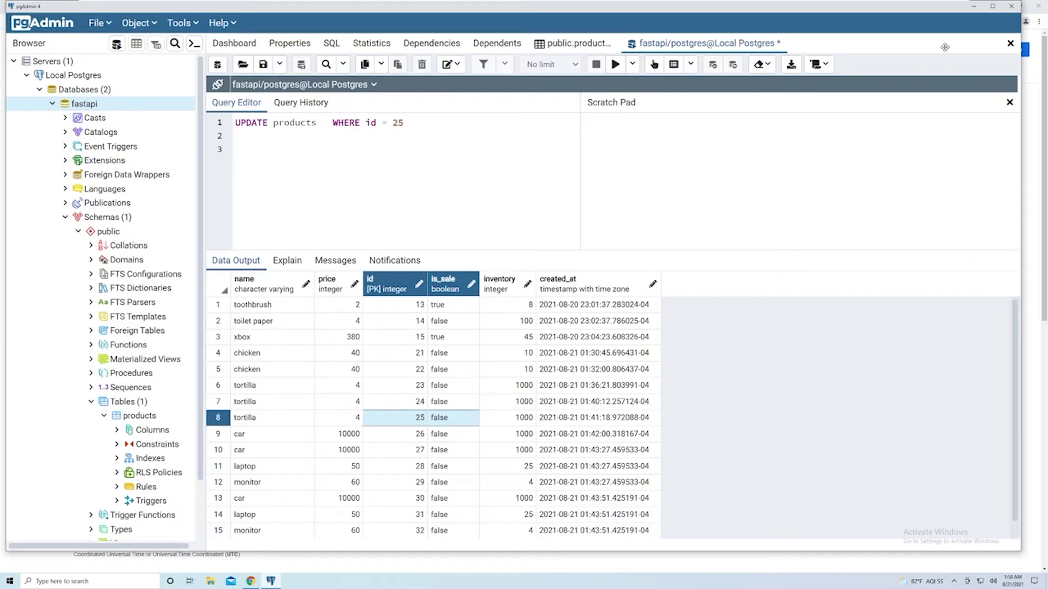
- Add the assignments name = 'flour tortilla', price = 40 to the statement
{"action": "type", "text": "name = '"}
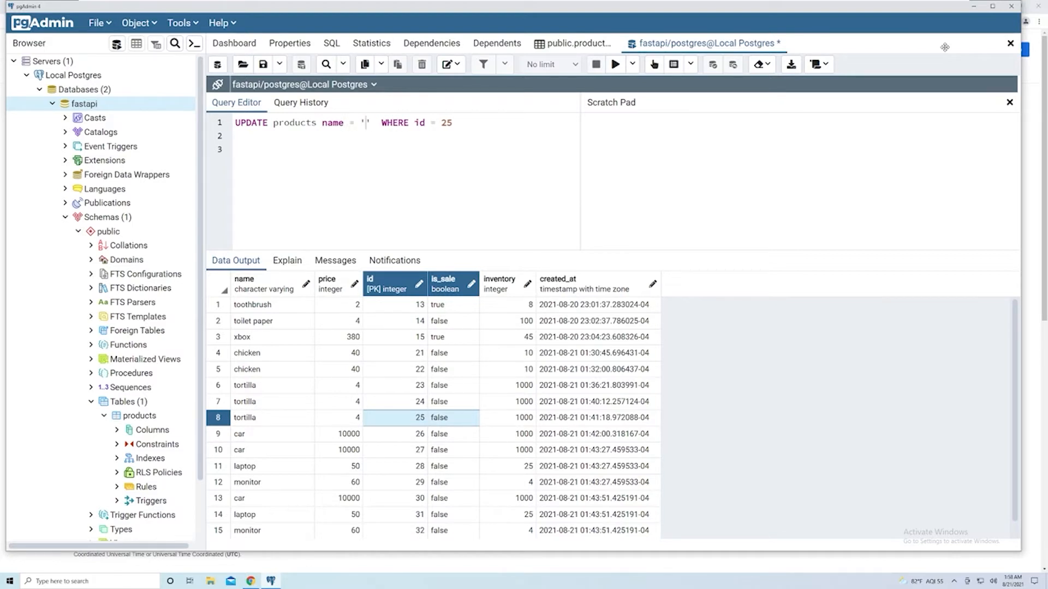
{"action": "type", "text": "flour tortilla"}
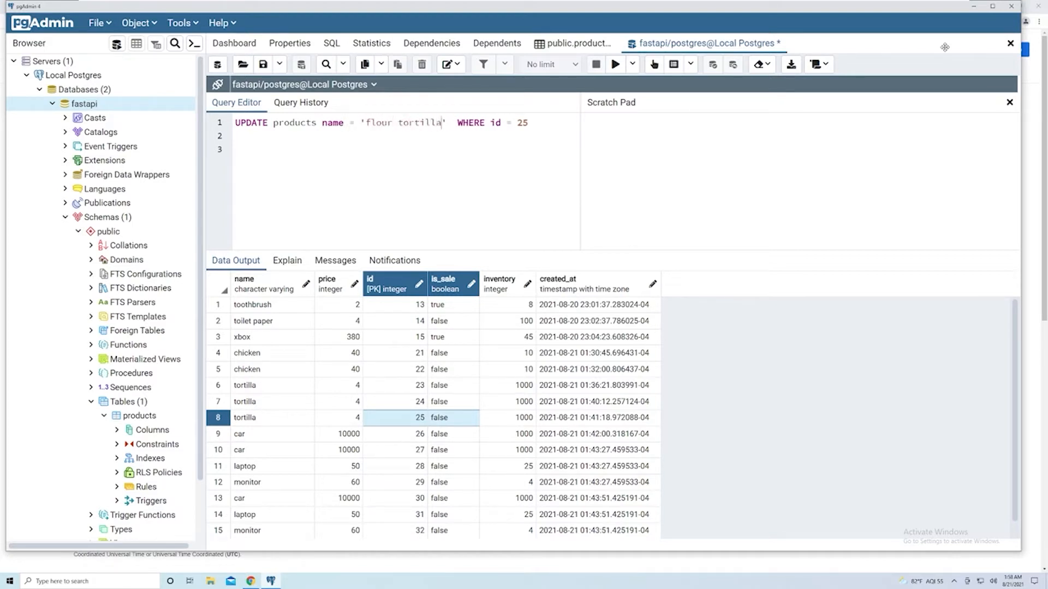
{"action": "type", "text": ","}
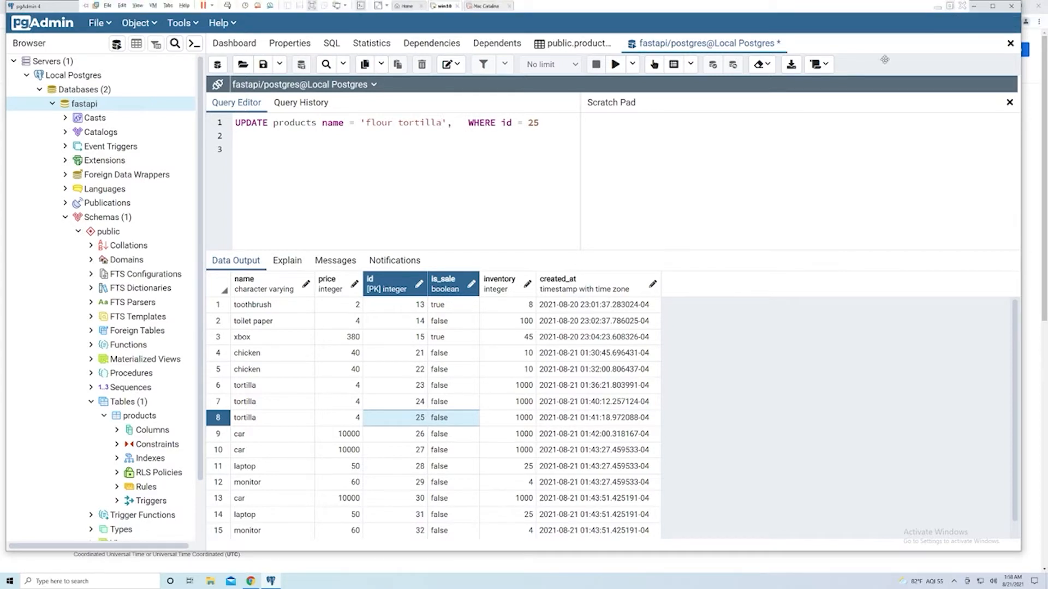
{"action": "type", "text": "price ="}
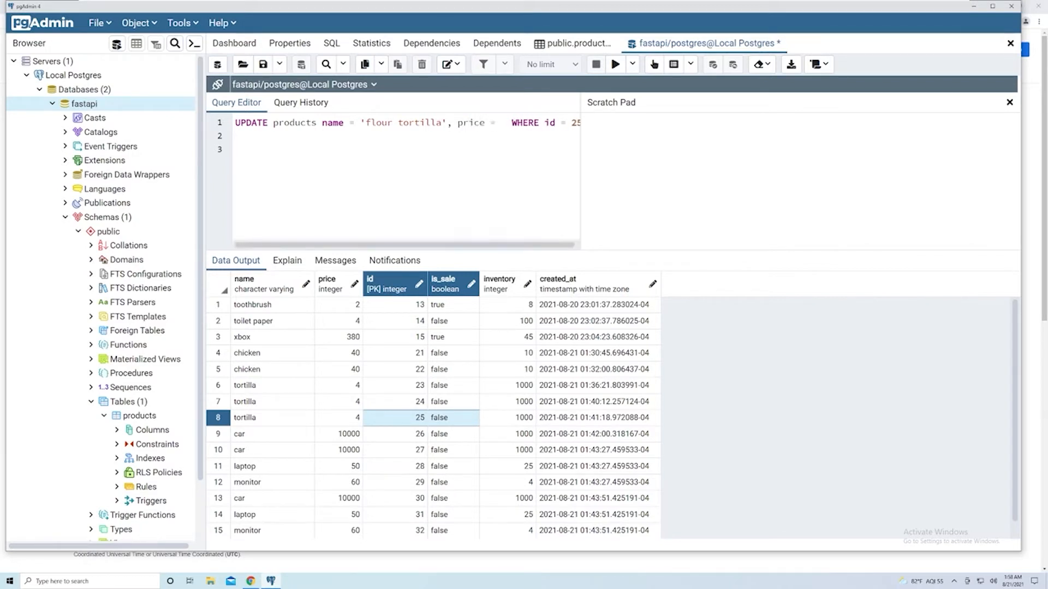
{"action": "type", "text": "40"}
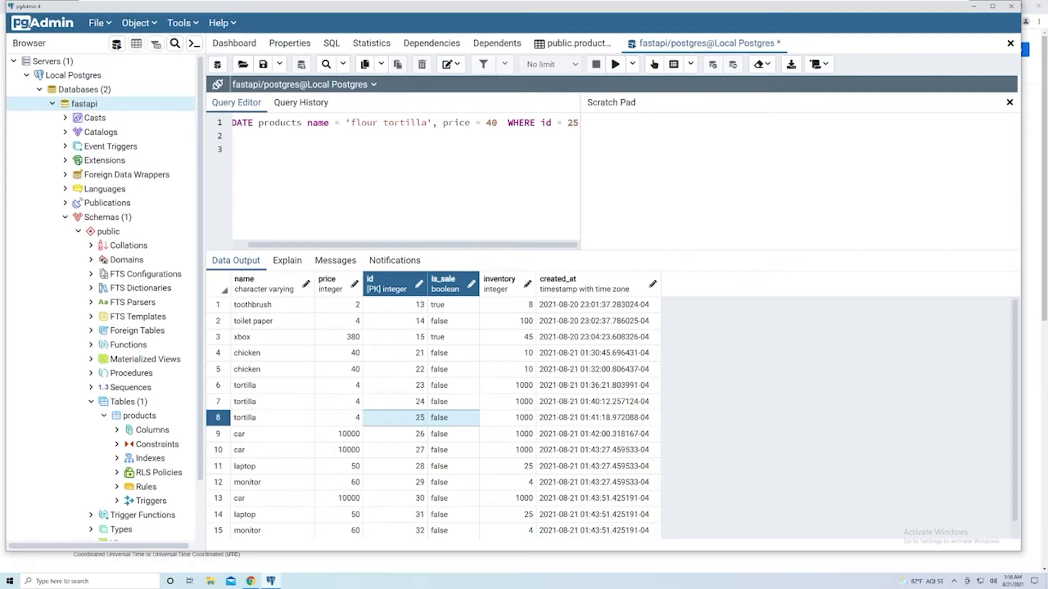
- Run the UPDATE so Messages reports UPDATE 1, then clear the editor
{"action": "left_click", "coordinate": [614, 64]}
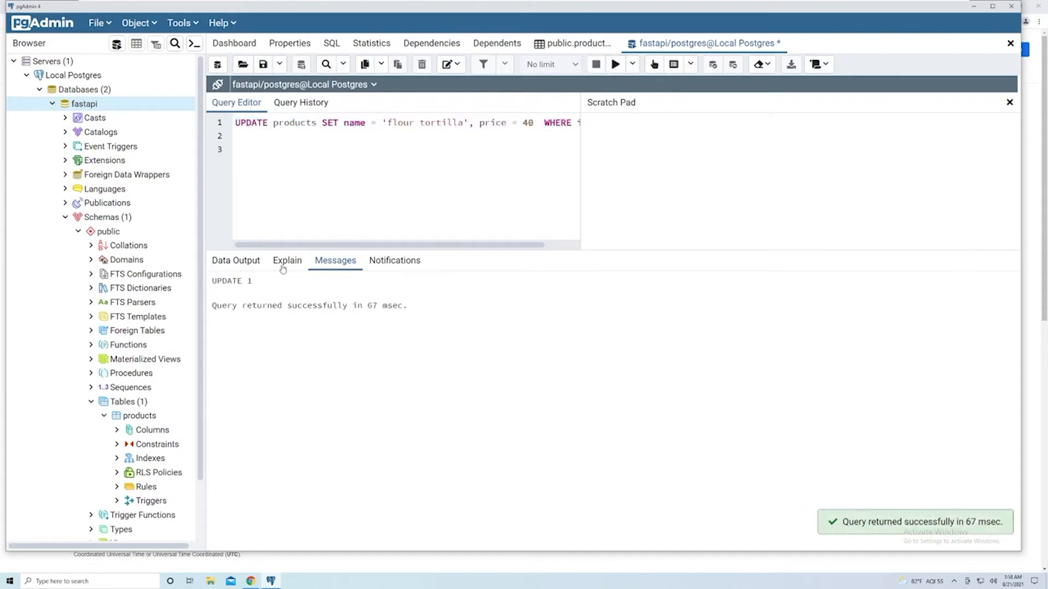
{"action": "left_click", "coordinate": [235, 149]}
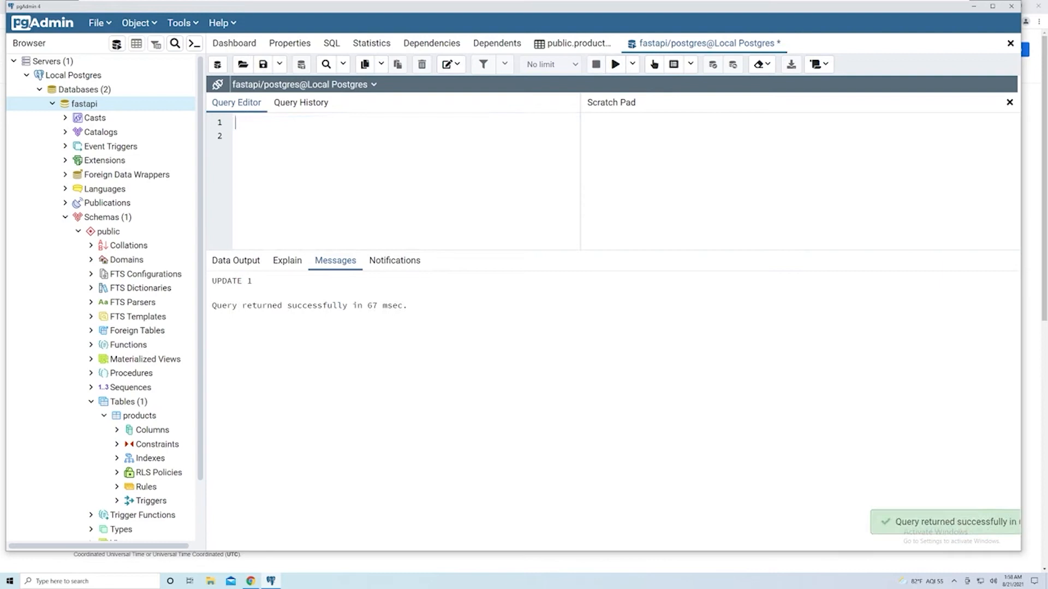
- Run select * from products; and view the last rows, showing id 25 as flour tortilla at 40
{"action": "type", "text": "s"}
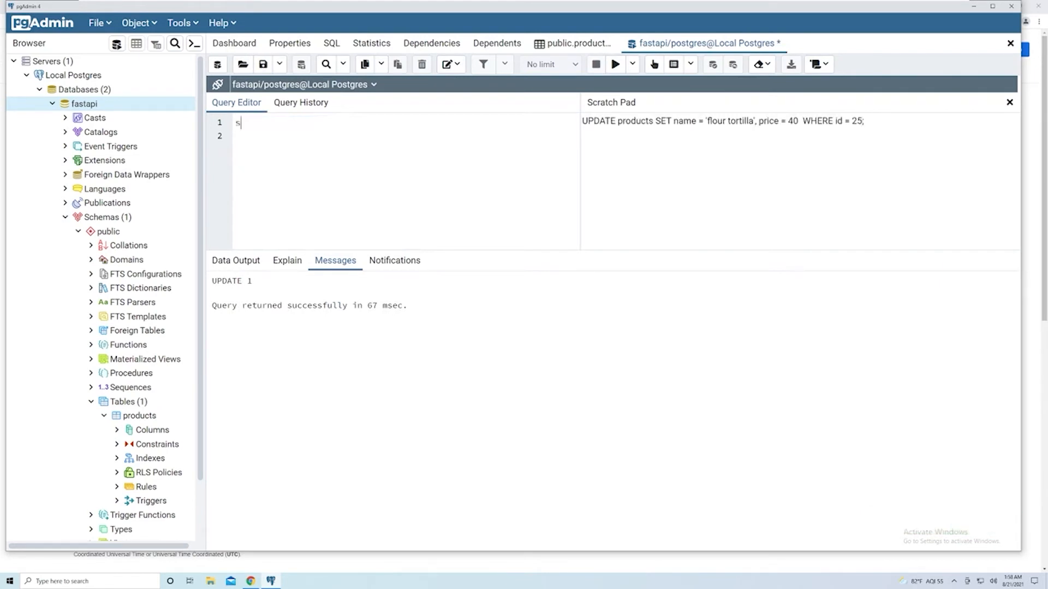
{"action": "type", "text": "elect * from"}
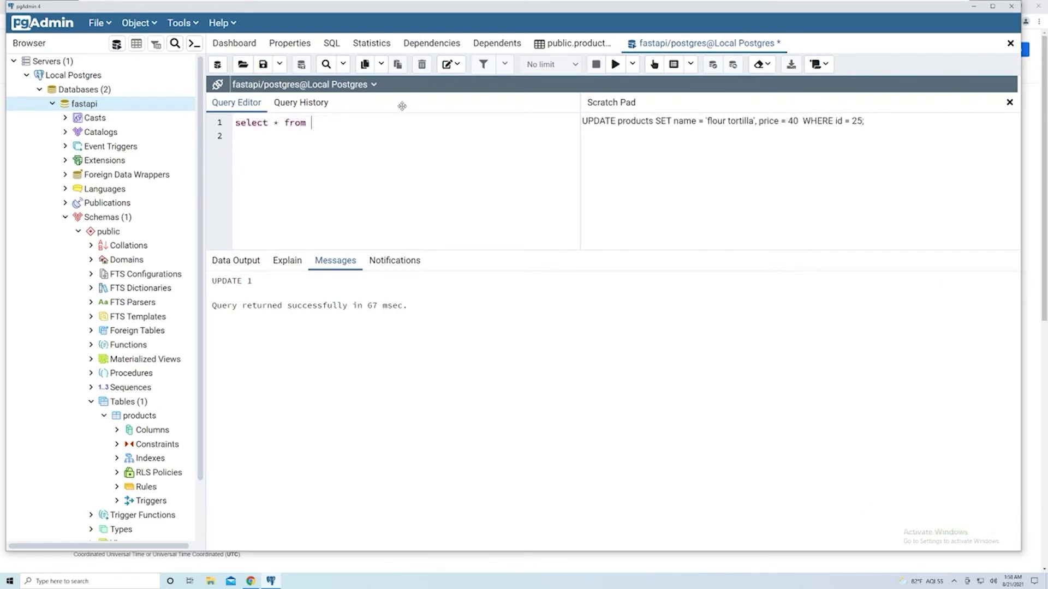
{"action": "type", "text": "products;"}
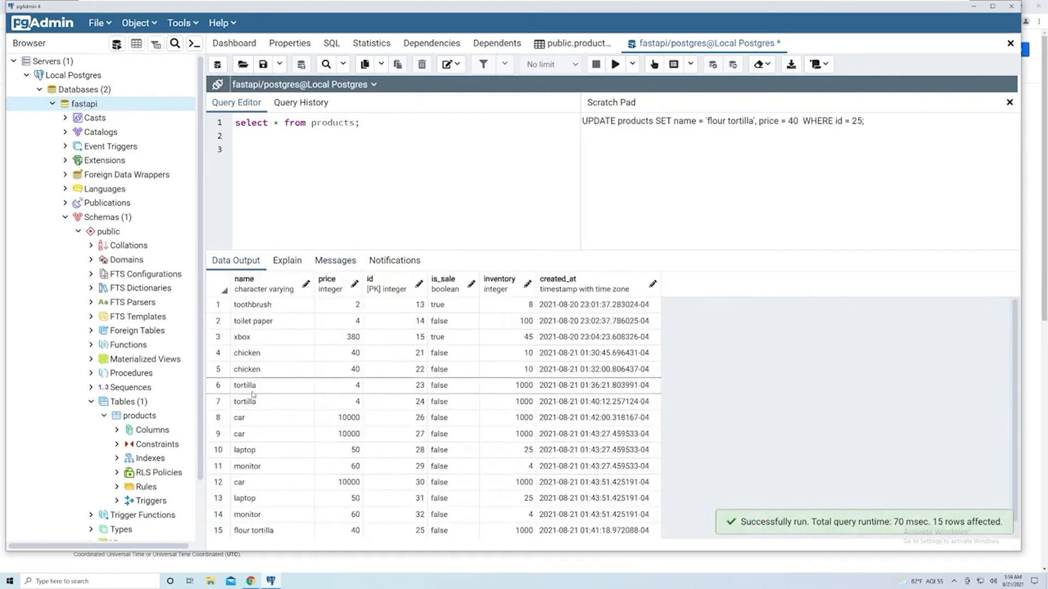
{"action": "scroll", "scroll_direction": "down", "scroll_amount": 3}
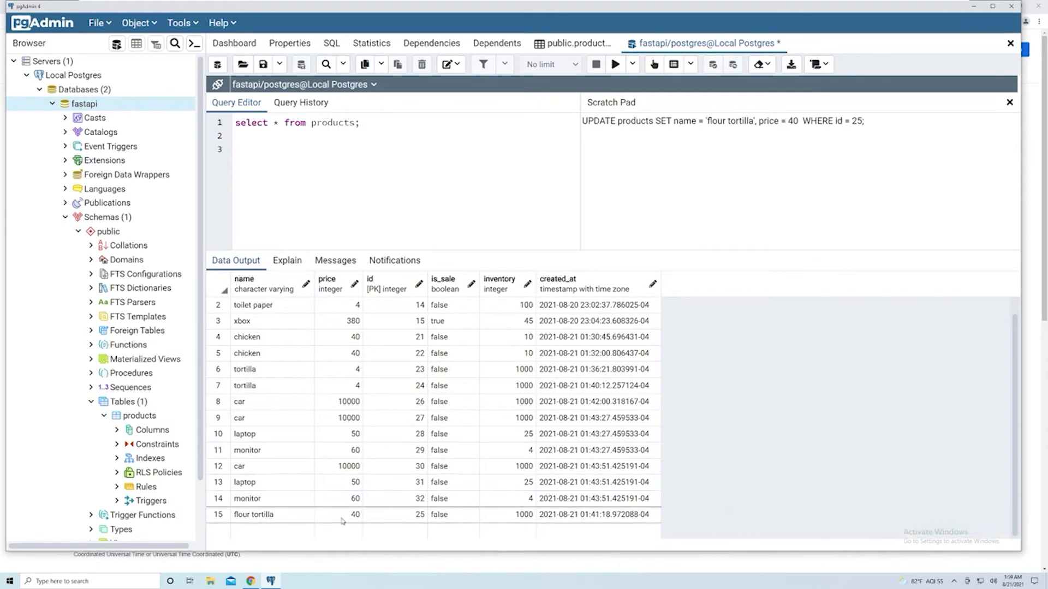
{"action": "mouse_move", "coordinate": [391, 522]}
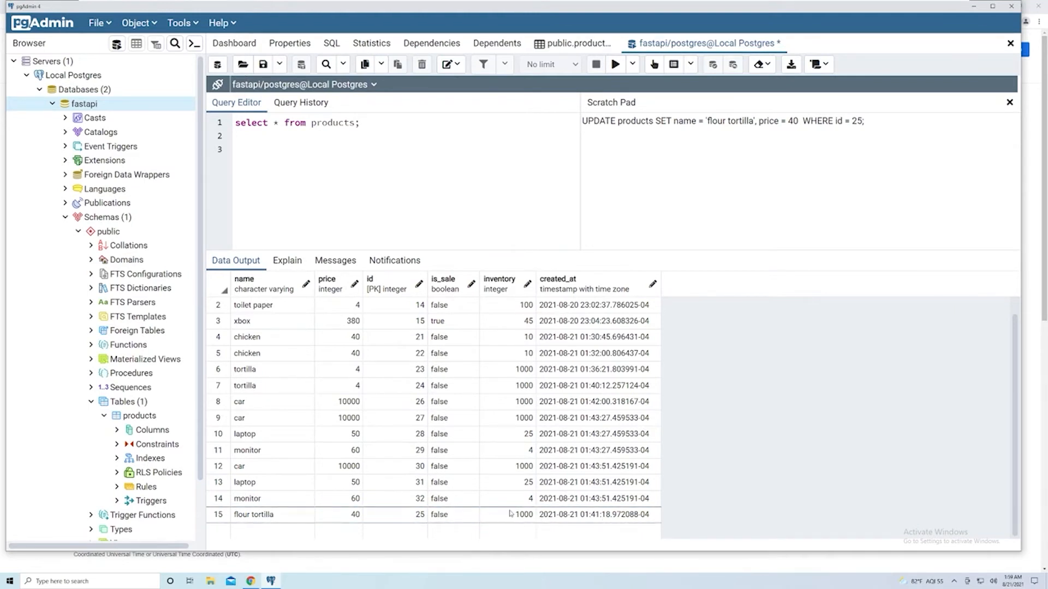
{"action": "mouse_move", "coordinate": [412, 515]}
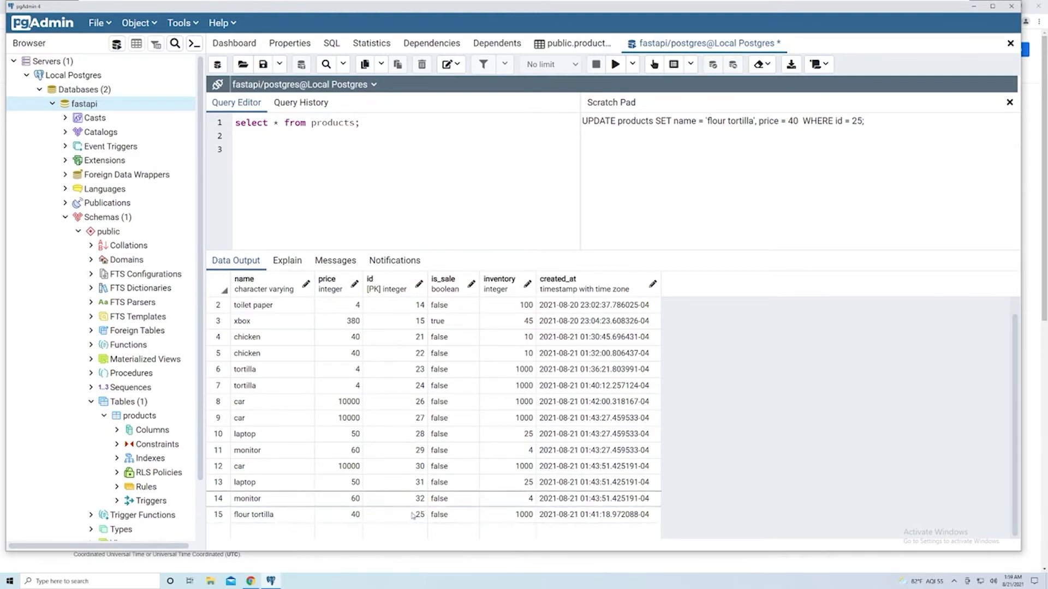
- Run UPDATE products SET is_sale = true WHERE id = 30 RETURNING *; returning the car row
{"action": "left_click", "coordinate": [240, 149]}
{"action": "type", "text": "UPDATE products SET  WHERE id = 30;"}
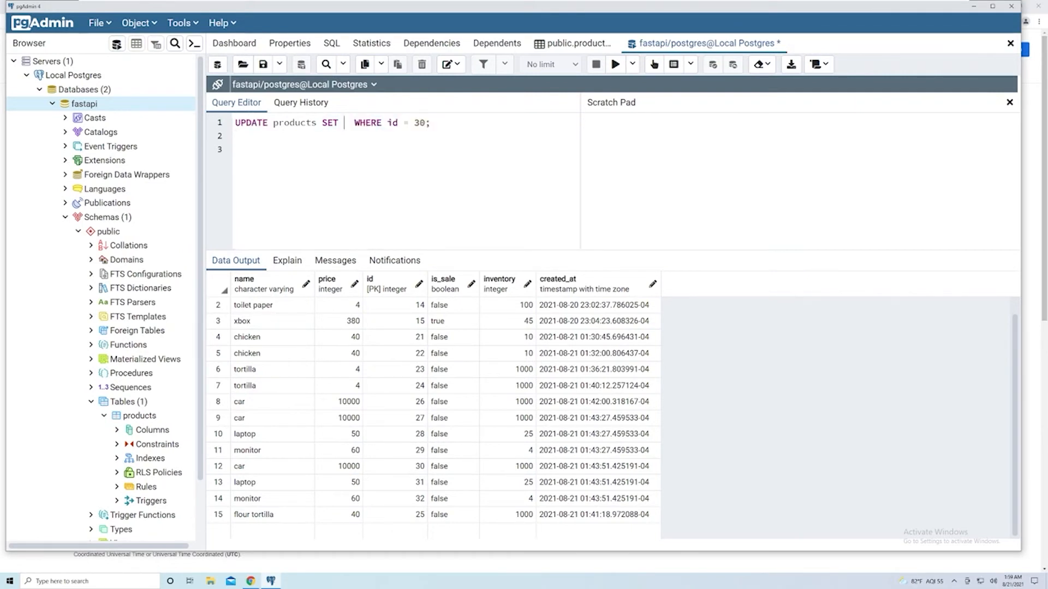
{"action": "type", "text": "is_sale = tur"}
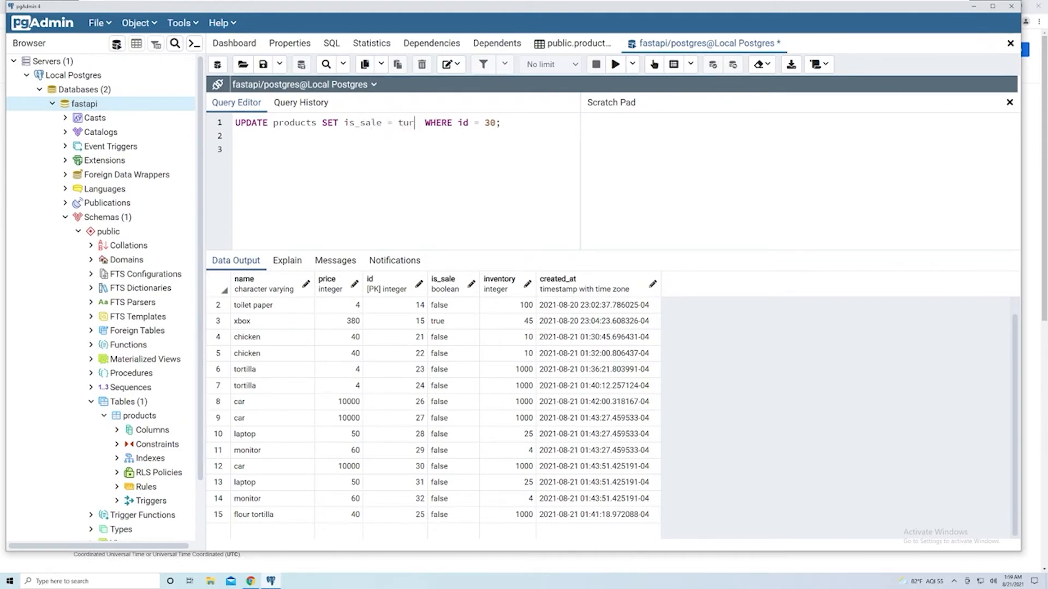
{"action": "type", "text": "e"}
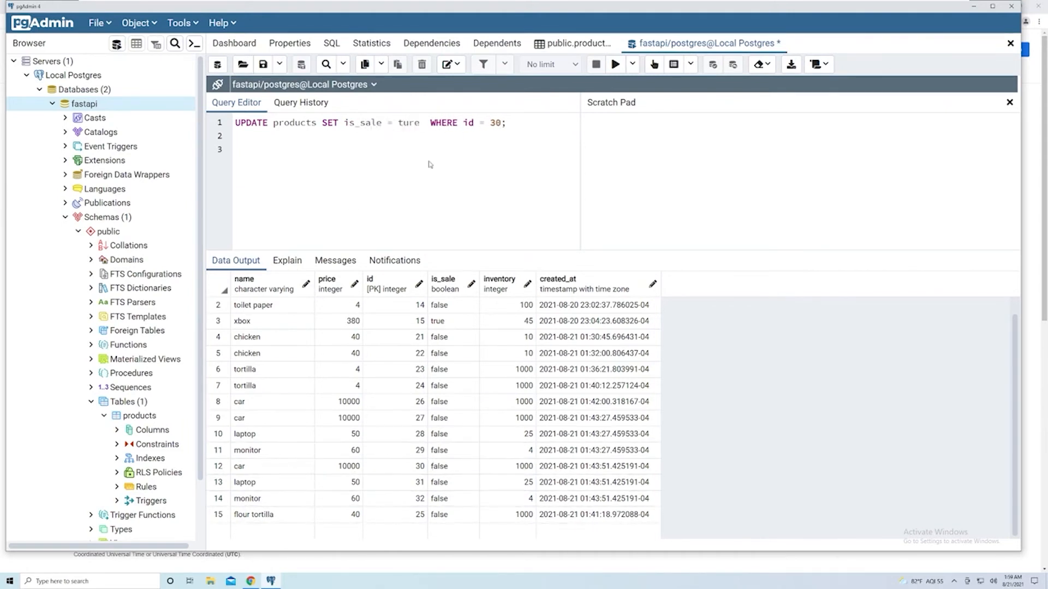
{"action": "type", "text": "true"}
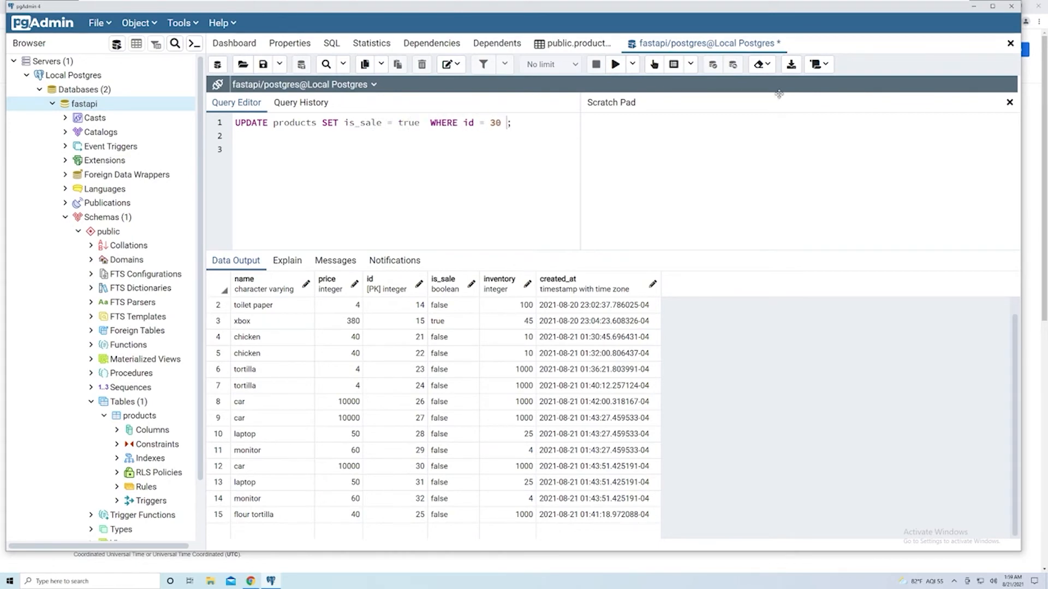
{"action": "type", "text": "RETURNING *"}
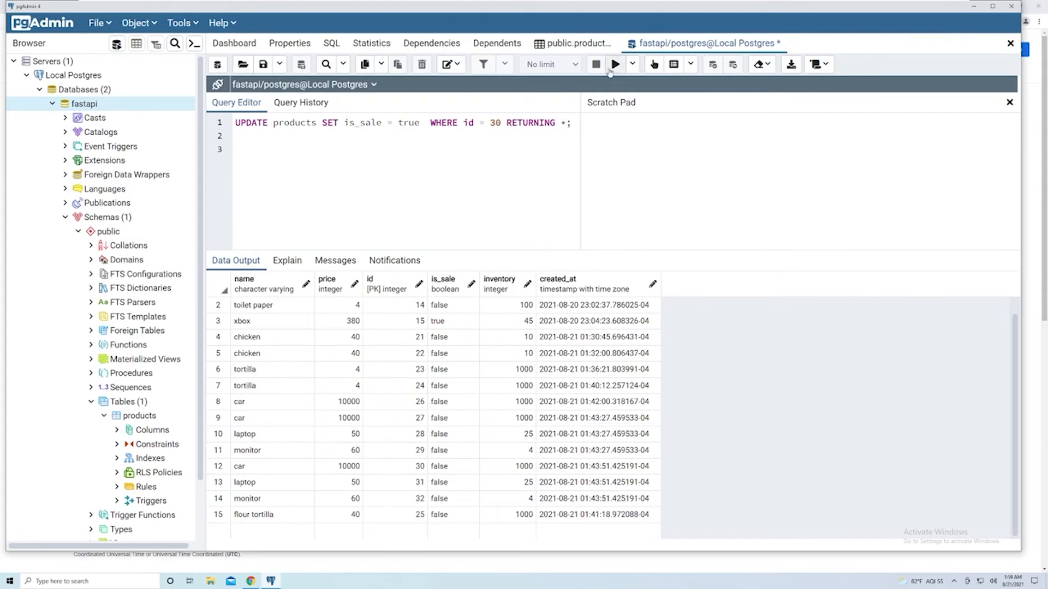
{"action": "left_click", "coordinate": [613, 64]}
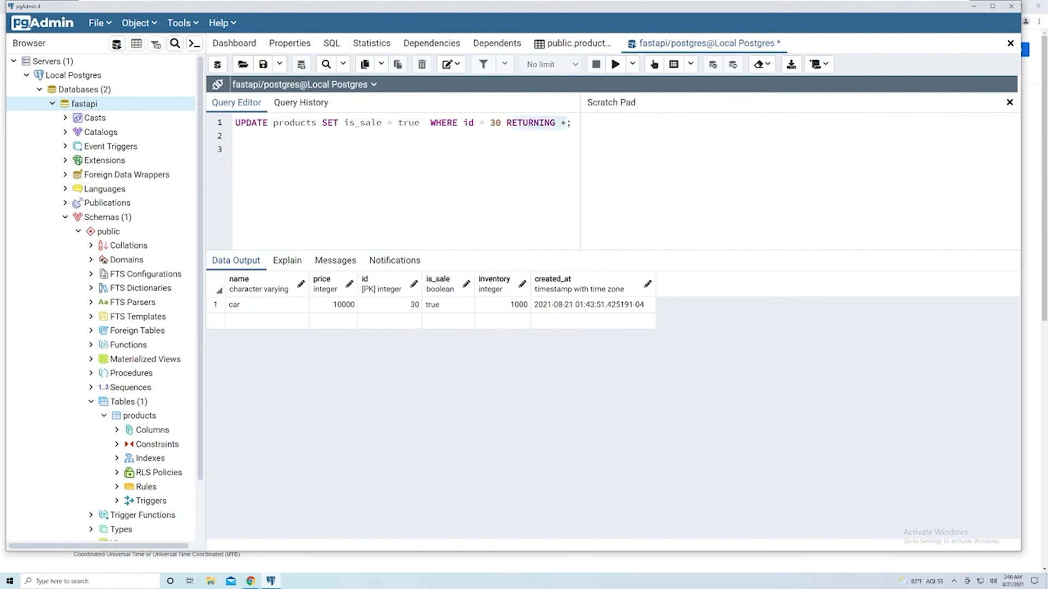
- Change the condition to id > 15 and rerun, returning the 12 rows now on sale
{"action": "double_click", "coordinate": [469, 122]}
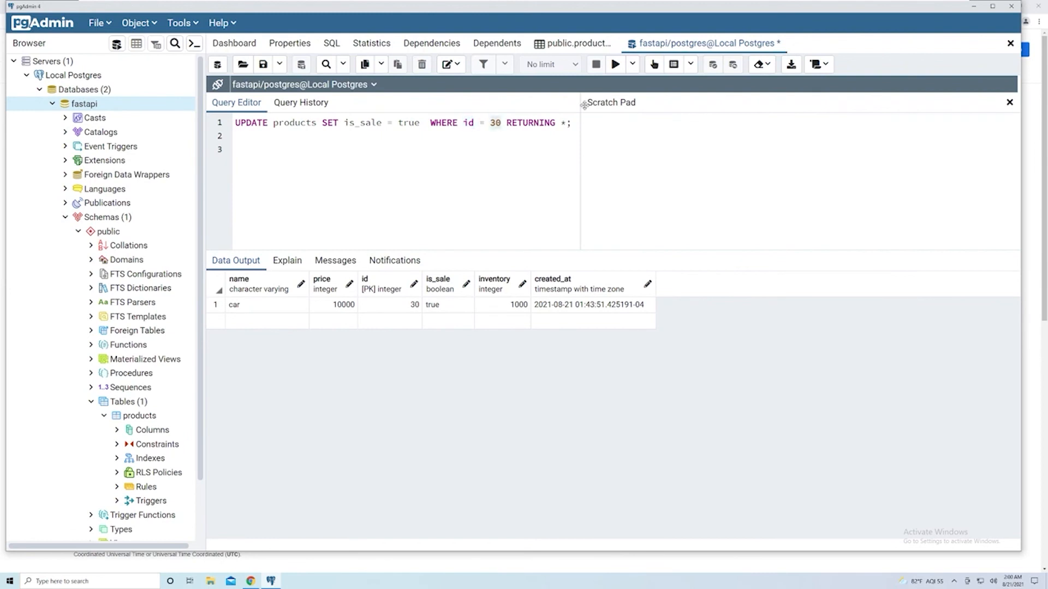
{"action": "key", "text": "Backspace"}
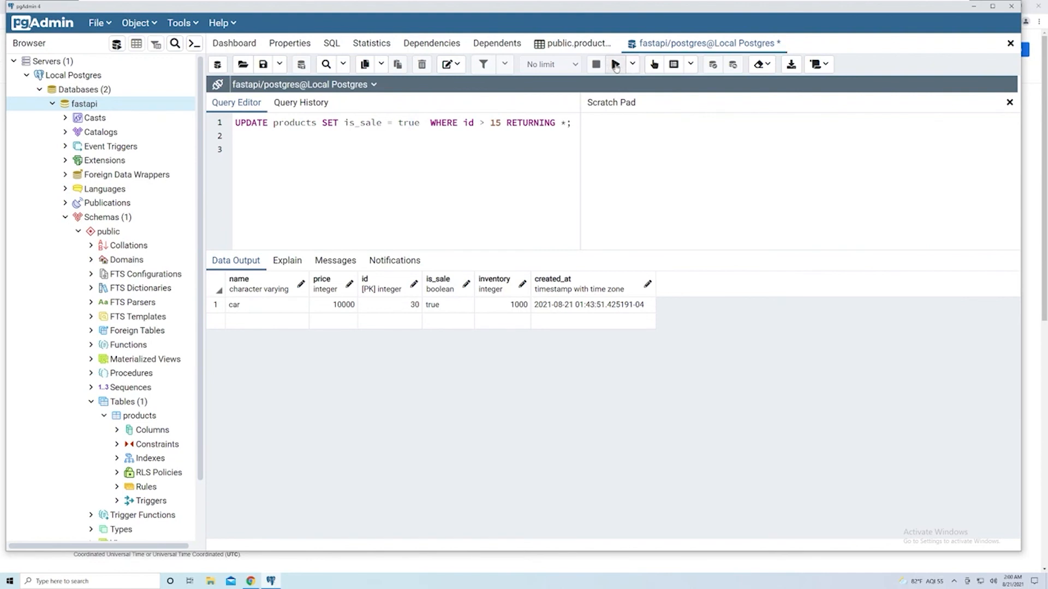
{"action": "left_click", "coordinate": [613, 65]}
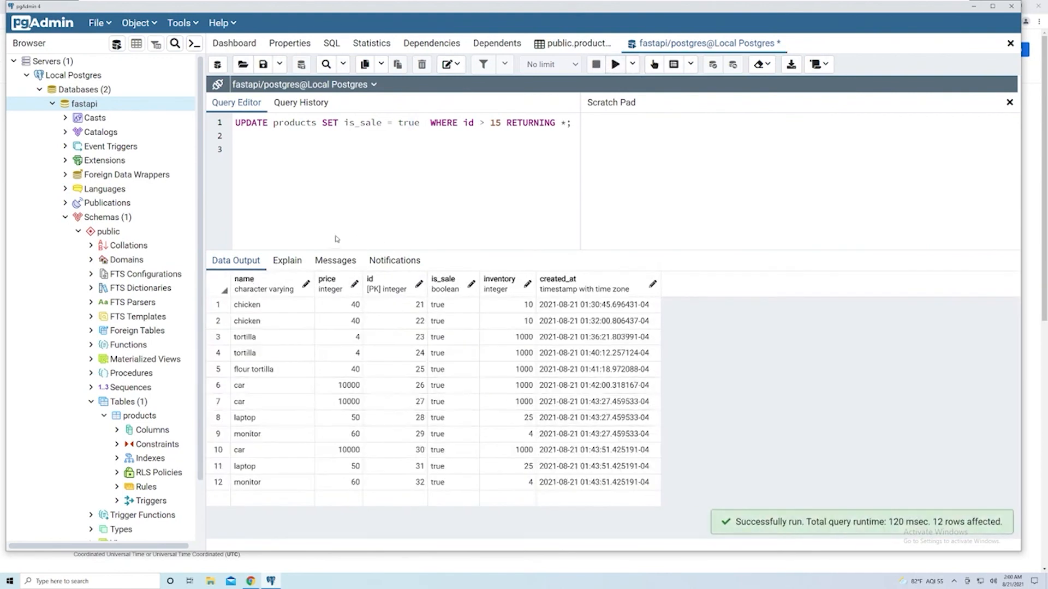
{"action": "mouse_move", "coordinate": [268, 513]}
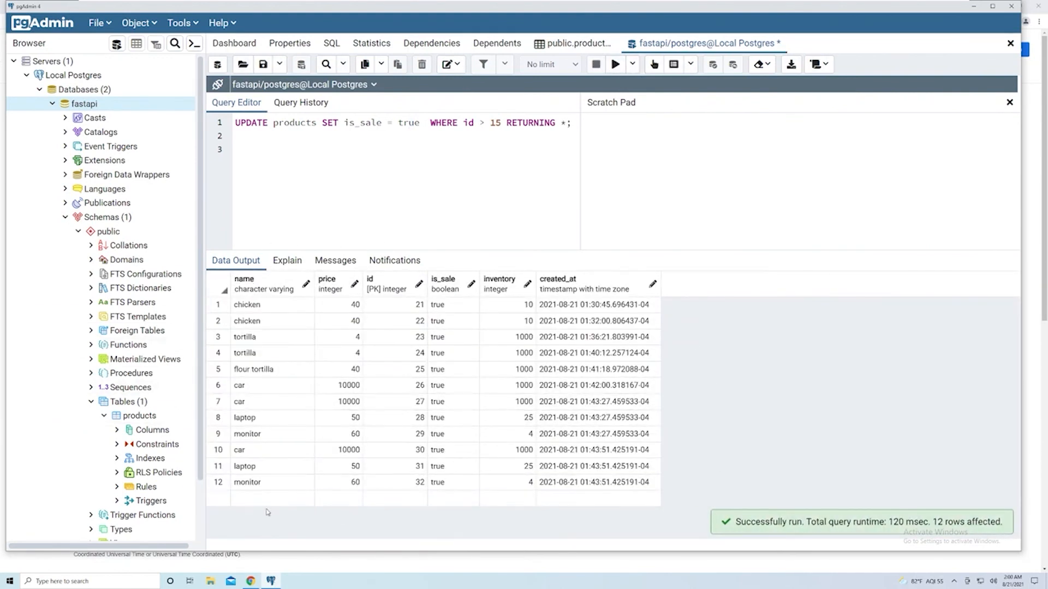